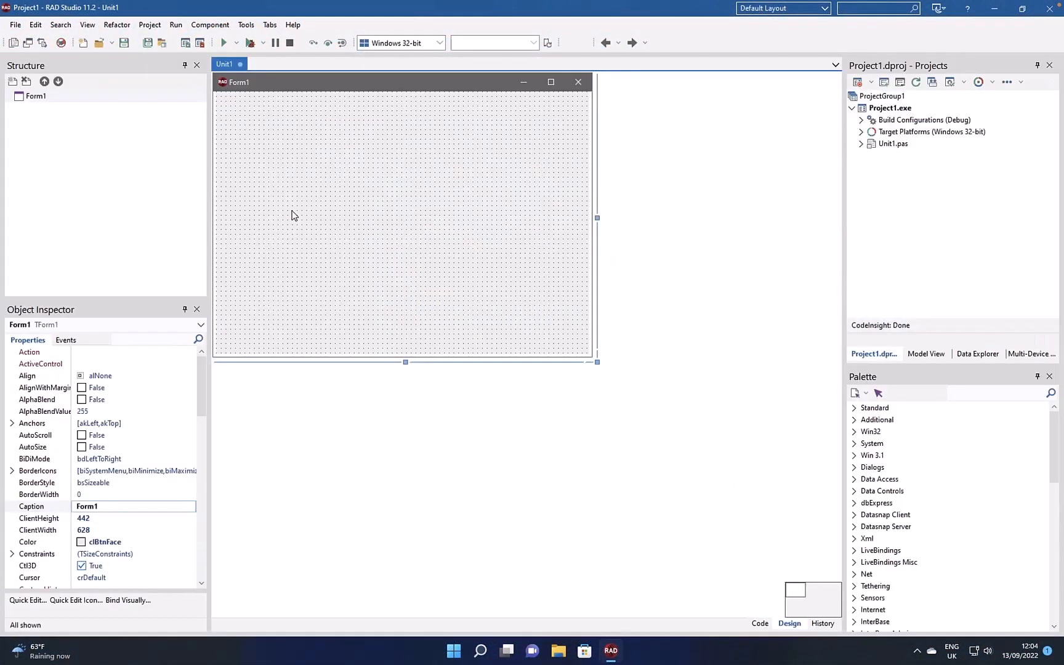
Create FormCreate with an {$IFDEF DEBUG}/{$ELSE}/{$ENDIF} block setting Self.Caption to 'Hello Debug World'
double_click(293, 215)
text({$IFDEF)
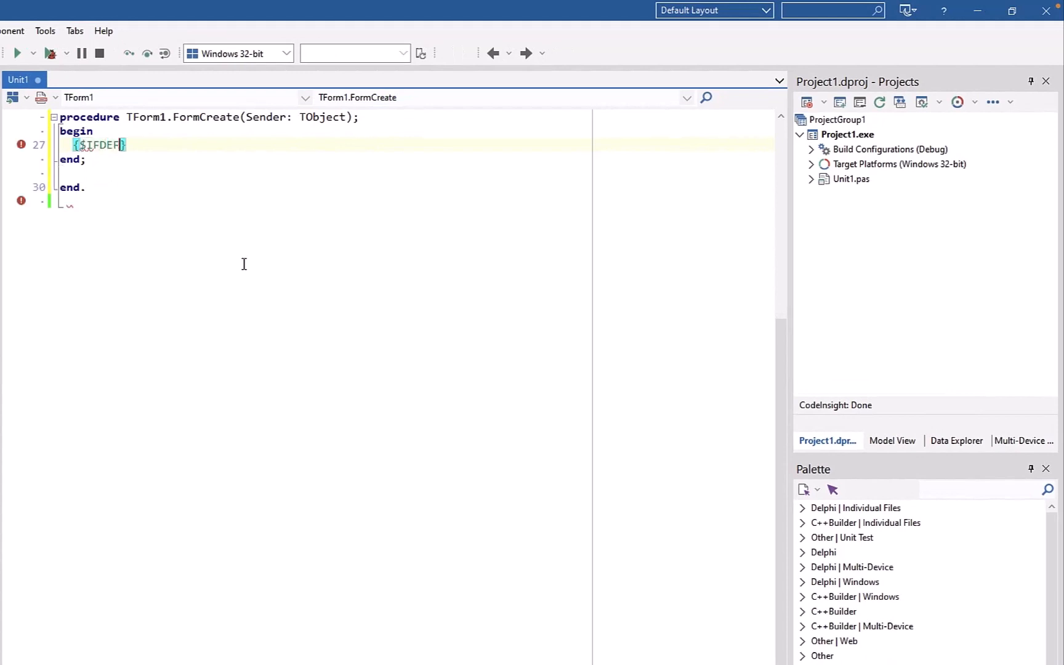
text(DEBUG)
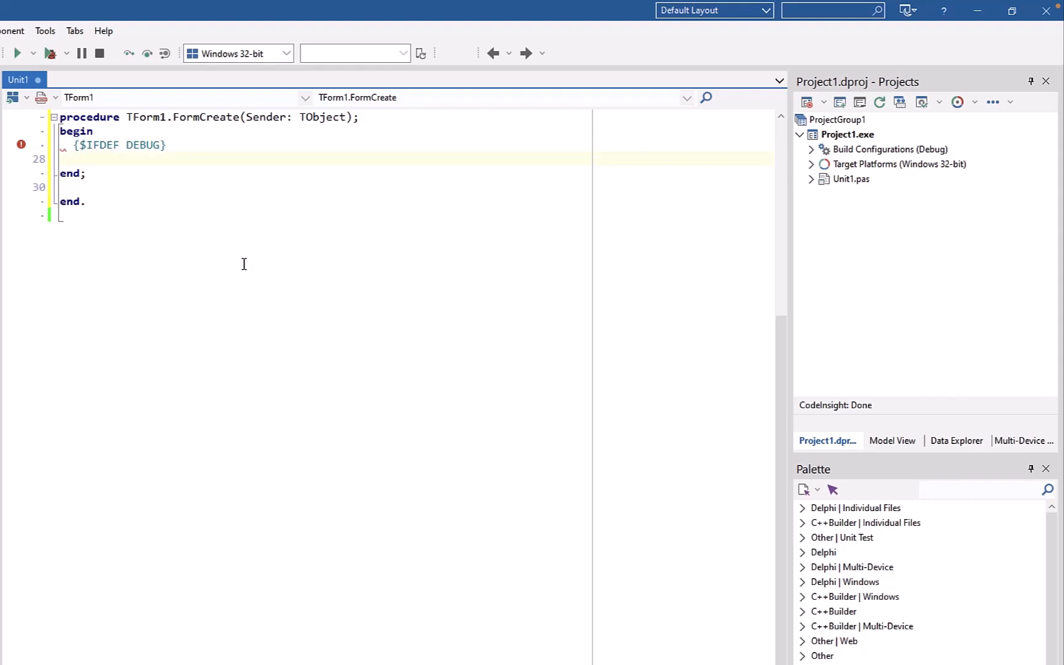
text({$E})
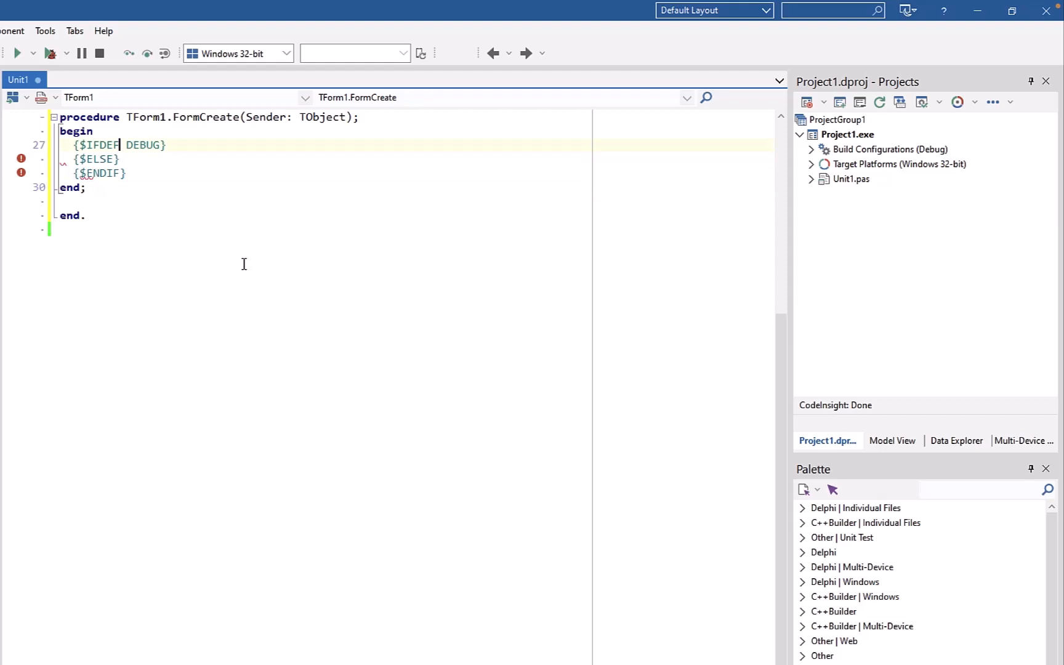
text(s)
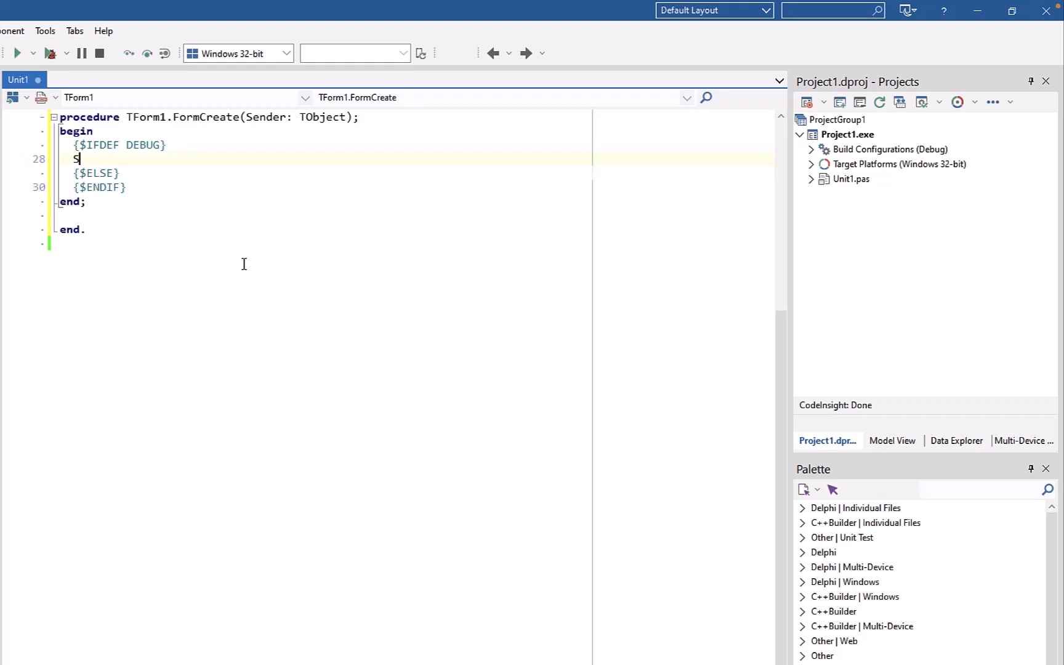
text(elf.Caption)
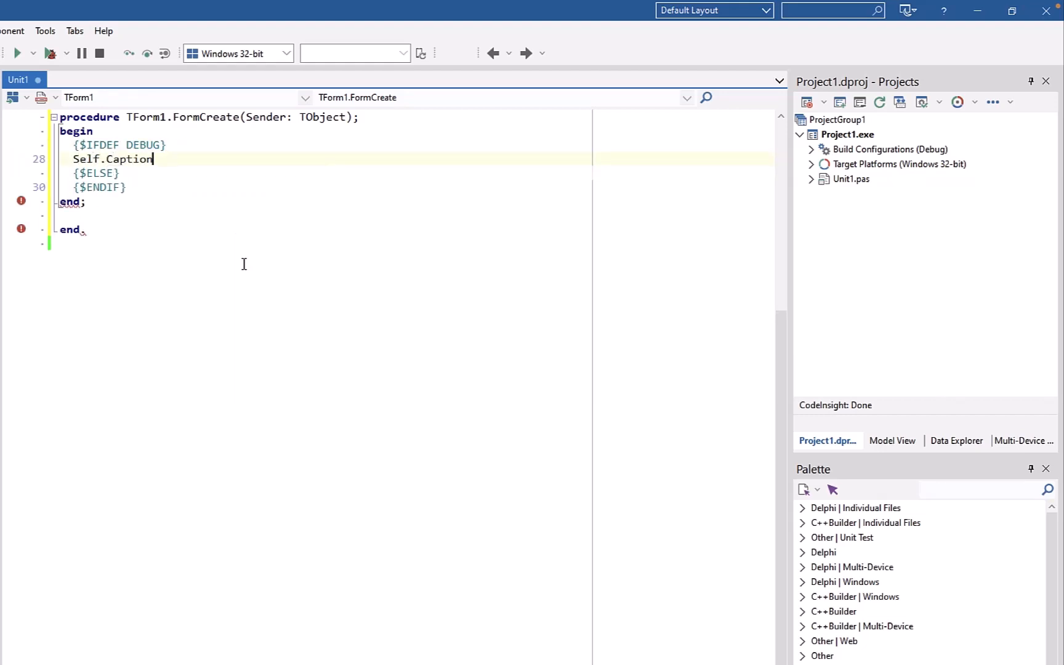
text(:= 'Hello Debug)
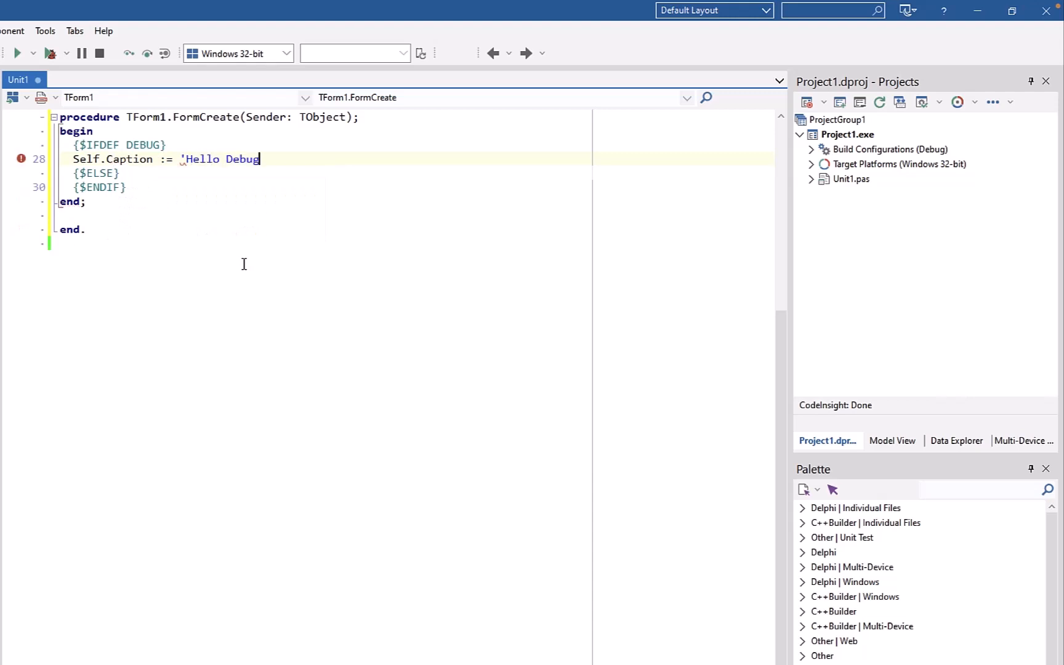
text(World';)
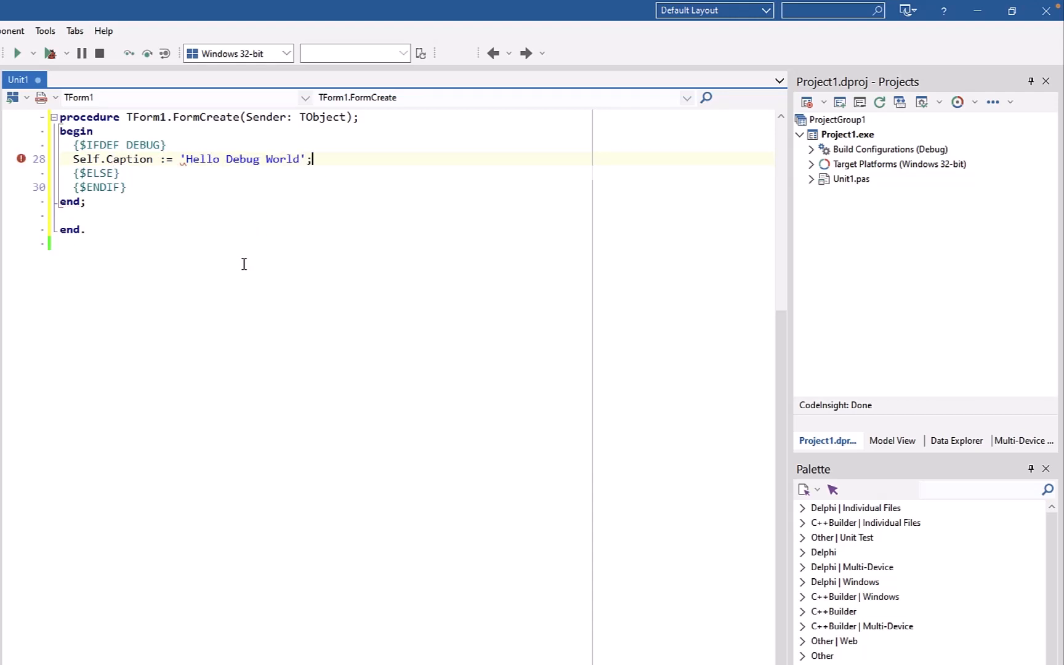
Set Self.Caption := 'Hello World' in the ELSE branch and activate the Release build configuration
click(810, 149)
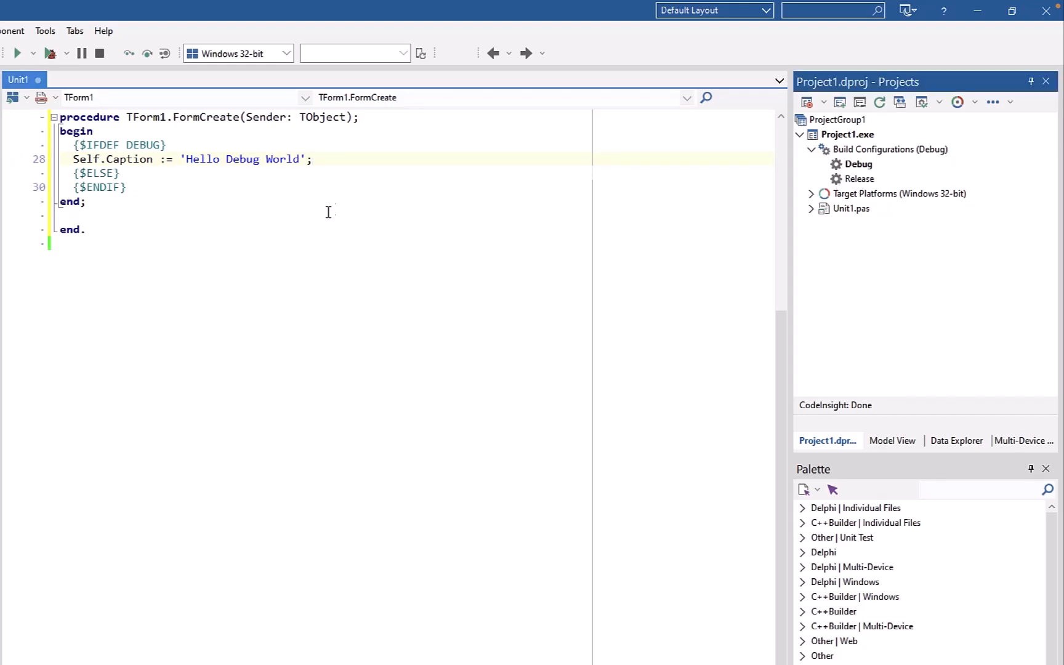
mouse_move(281, 173)
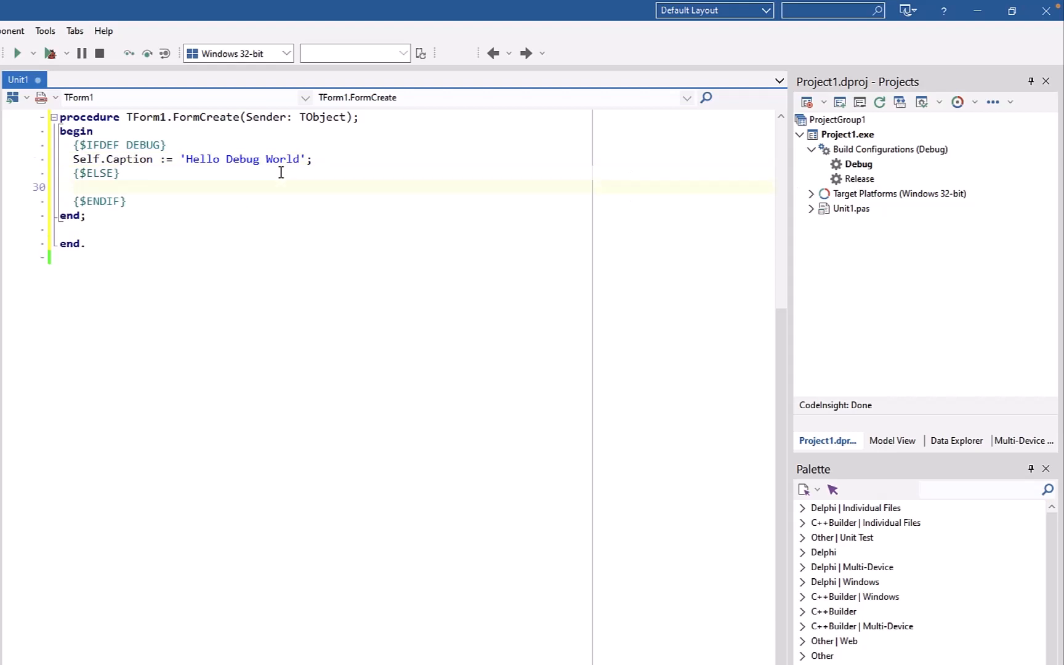
text(Self.C)
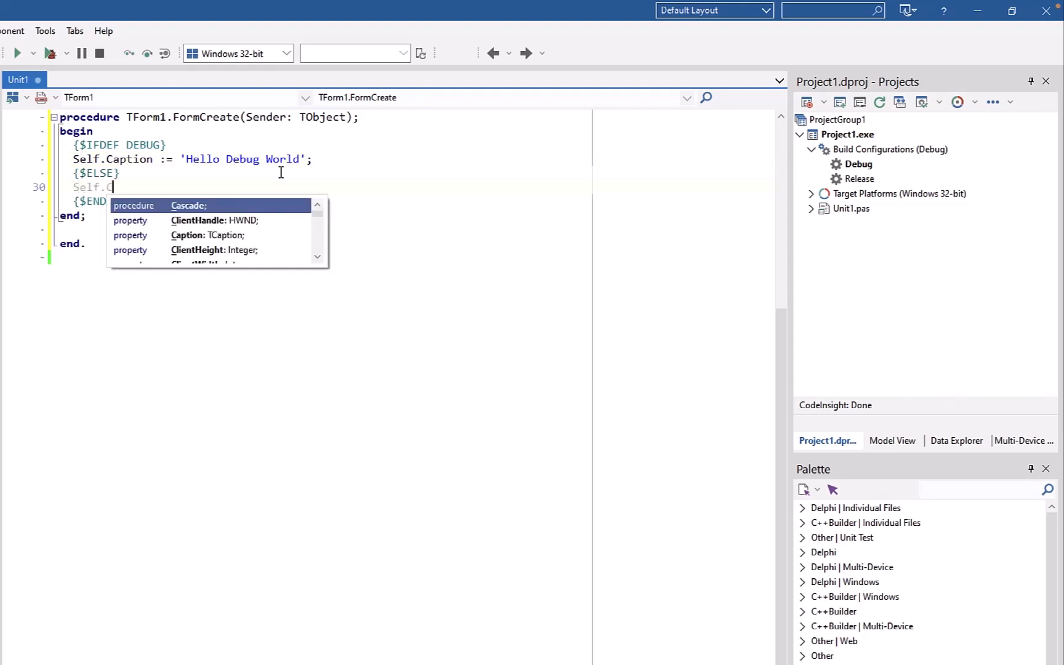
text(Caption :=)
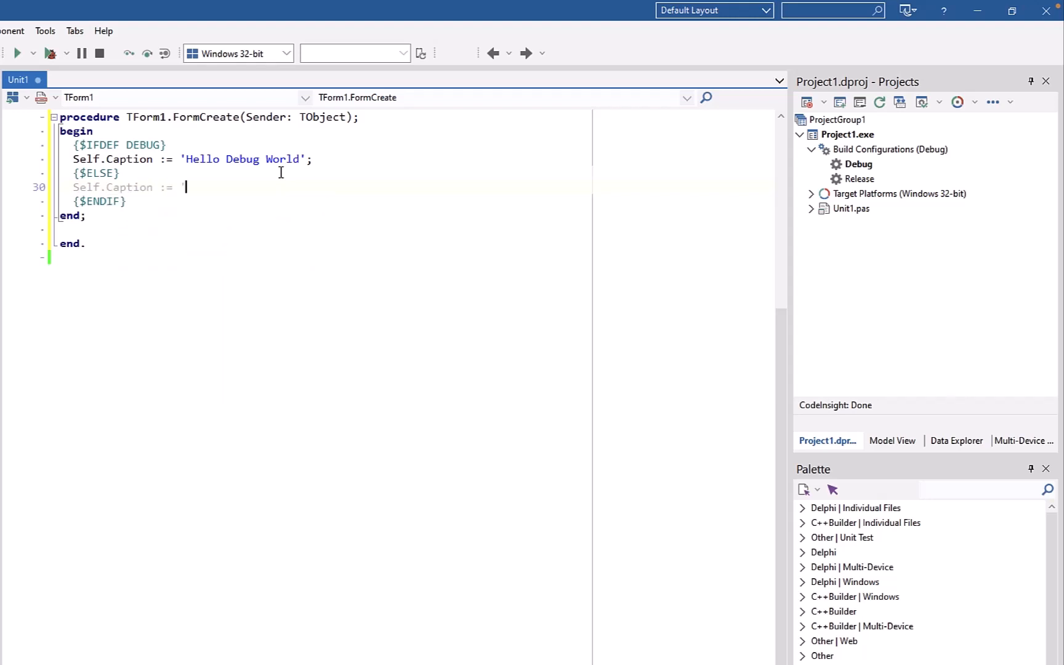
text('Hello)
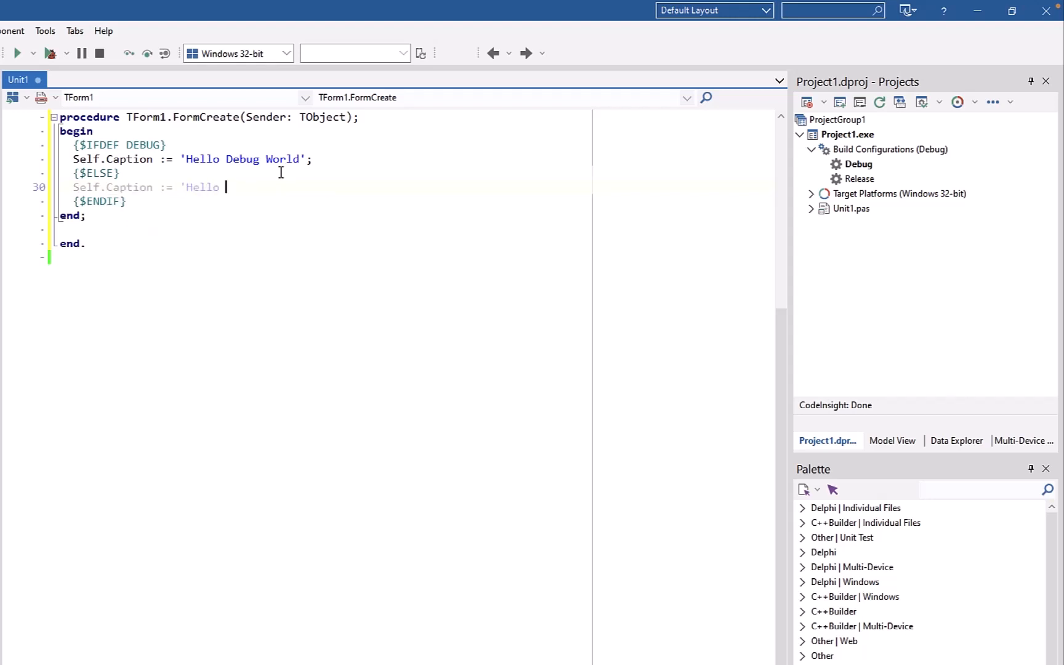
text(World';)
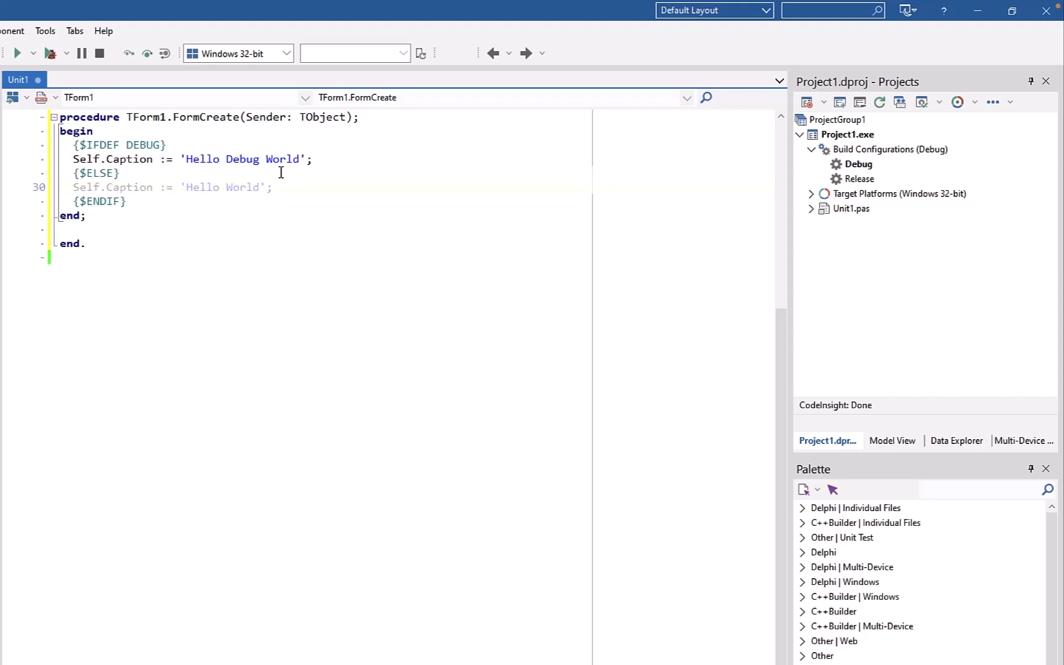
mouse_move(127, 184)
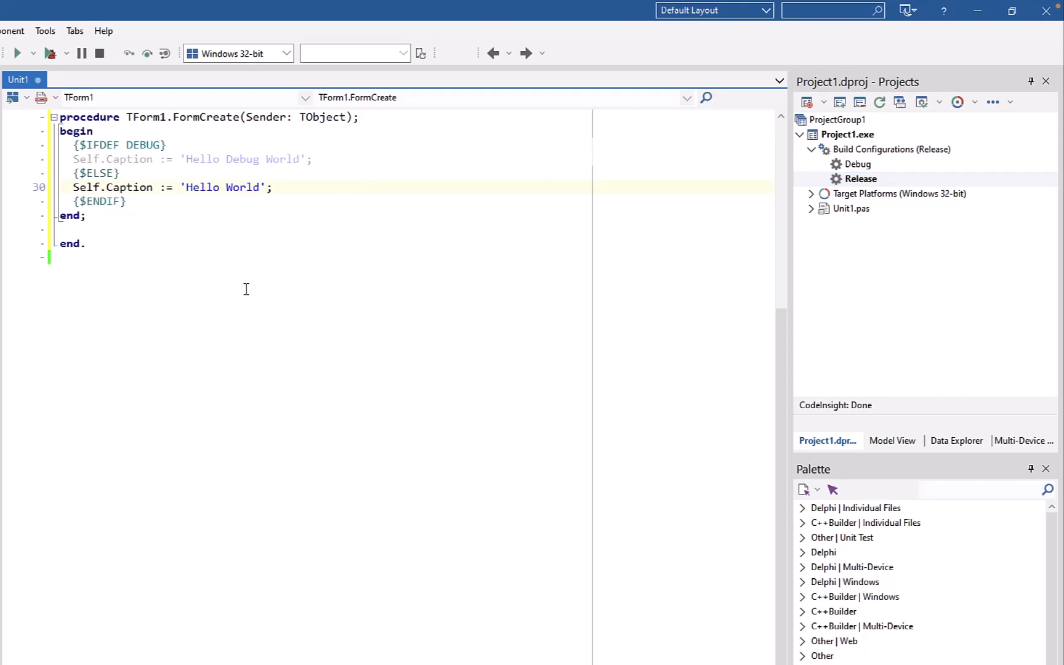
click(340, 187)
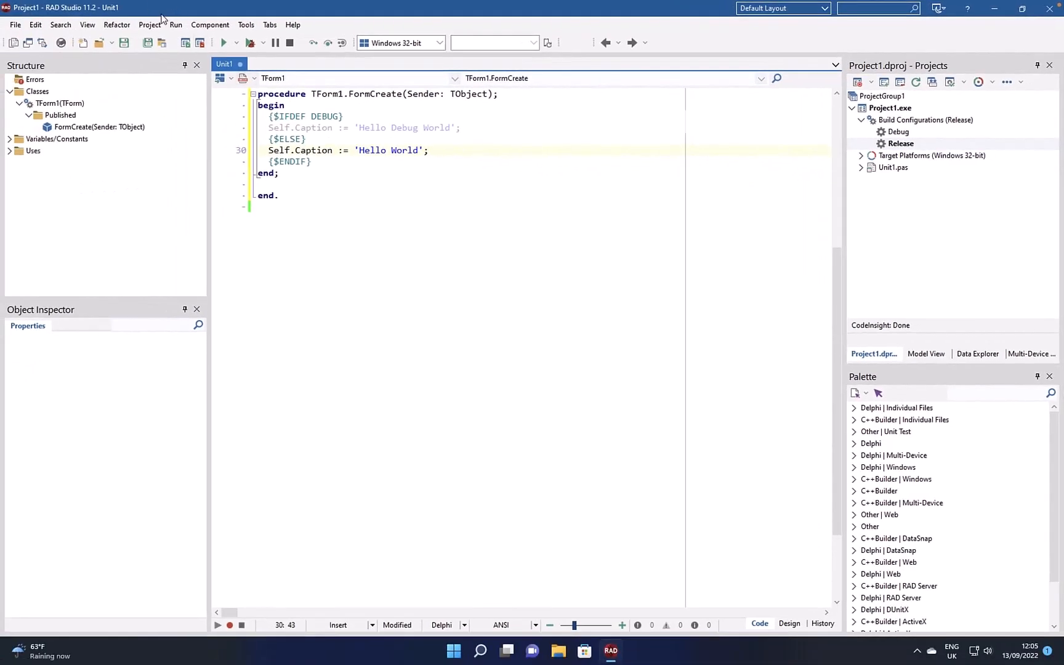
Add Foo to the Release conditional defines and change the IFDEF from DEBUG to Foo
click(149, 25)
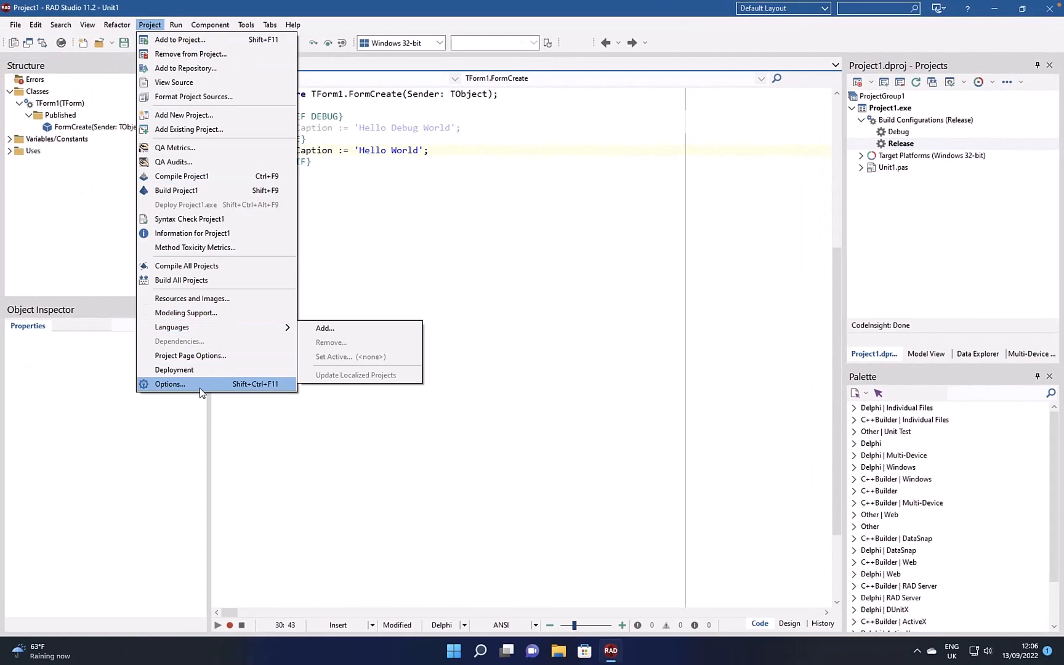
click(170, 384)
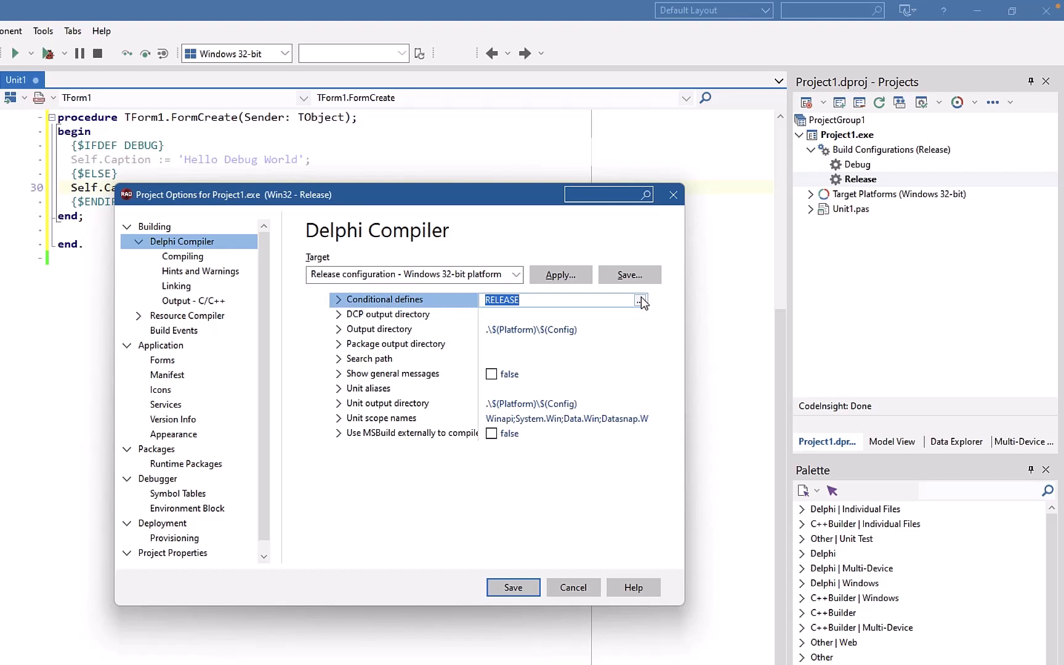
click(641, 300)
text(Foo)
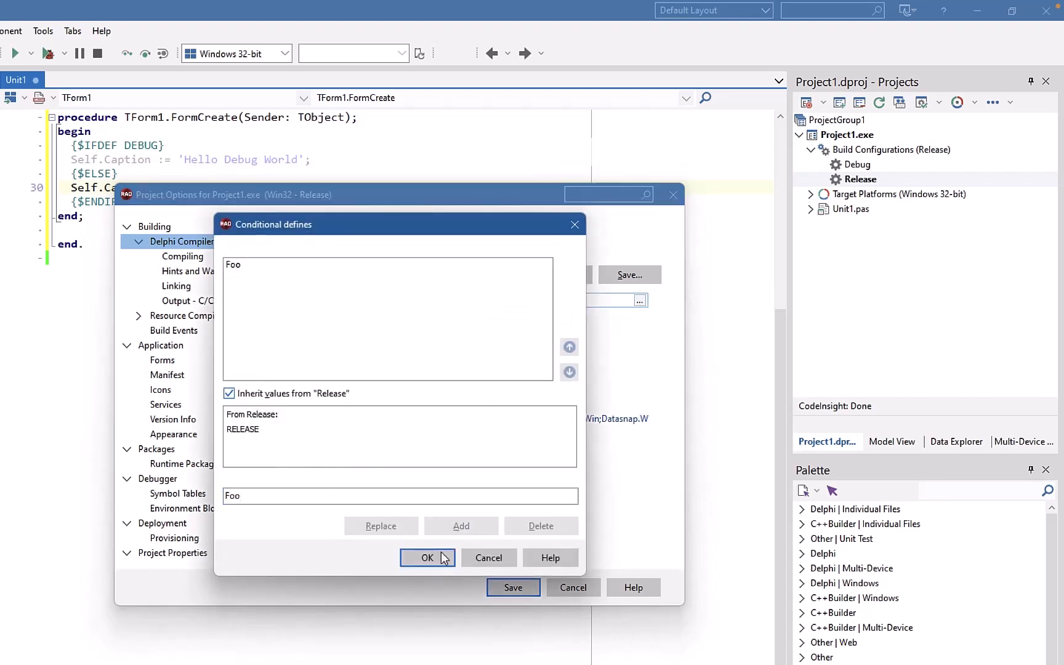
click(427, 557)
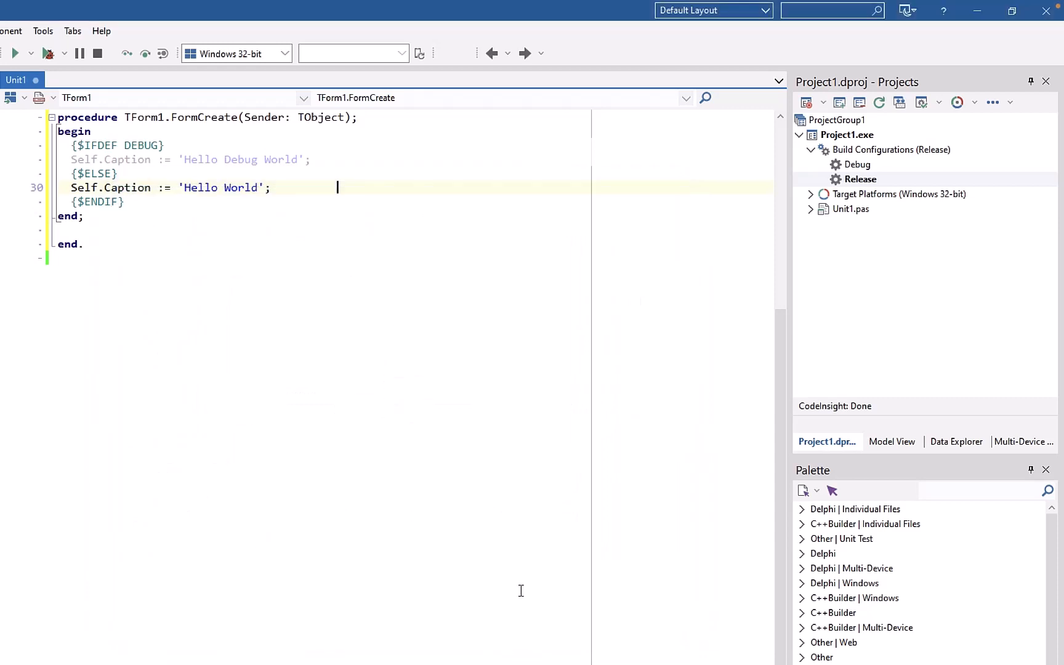
double_click(139, 146)
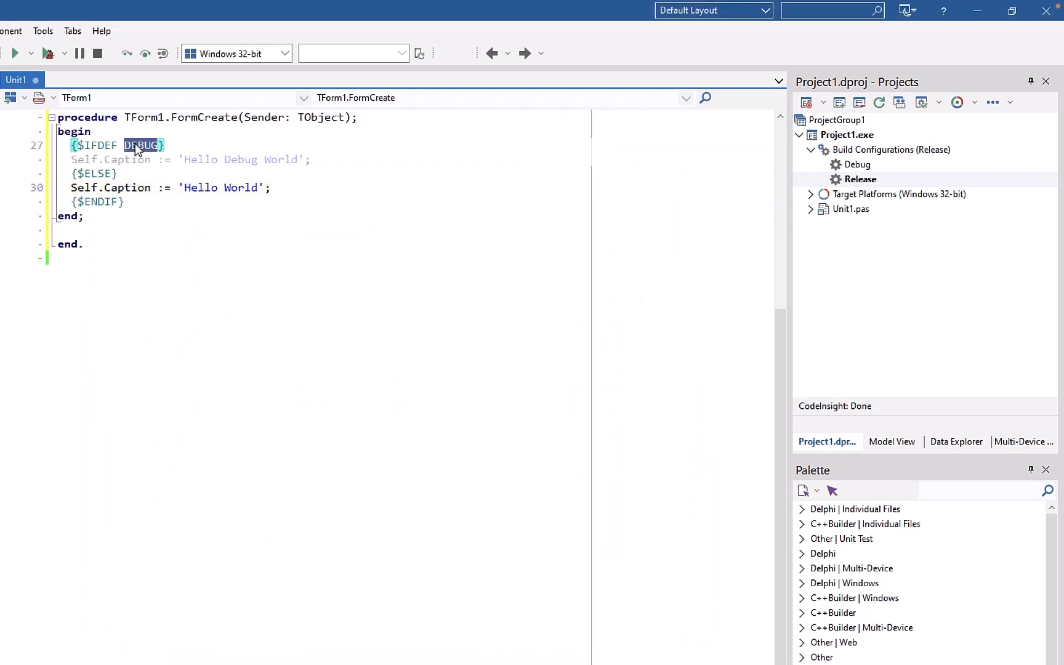
text(Foo)
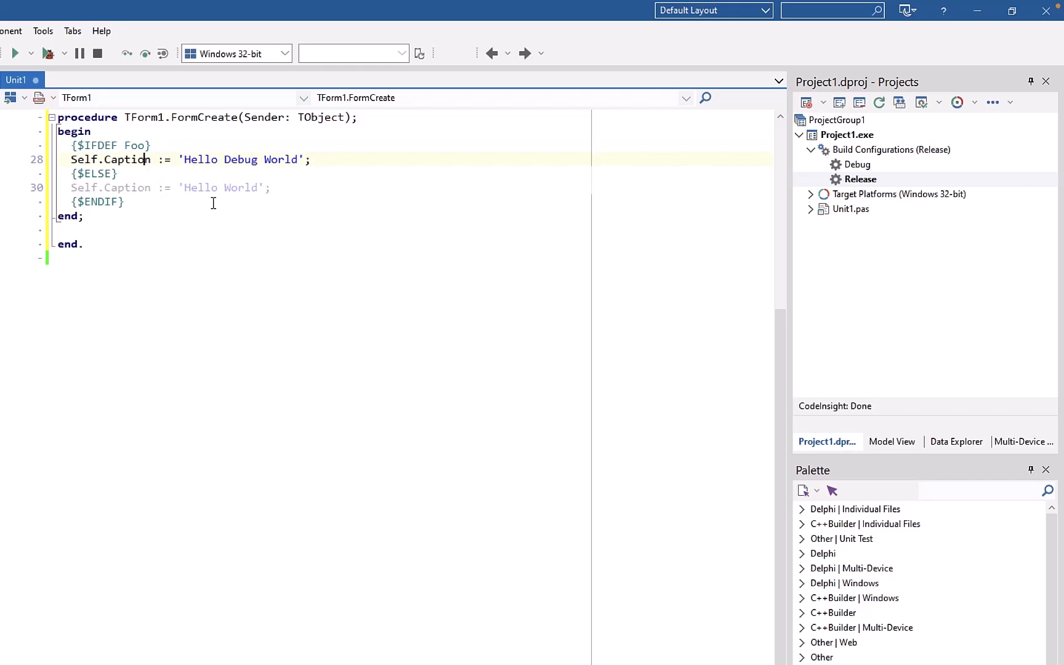